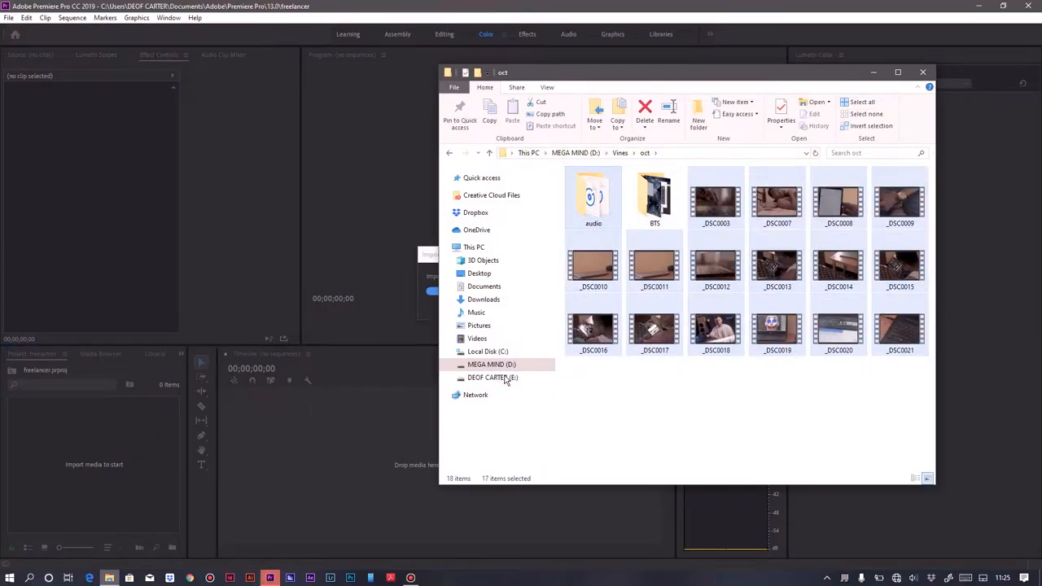
- Import the footage clips and audio recordings from the ext shoot folder into the project bins
{"action": "left_click", "coordinate": [921, 72]}
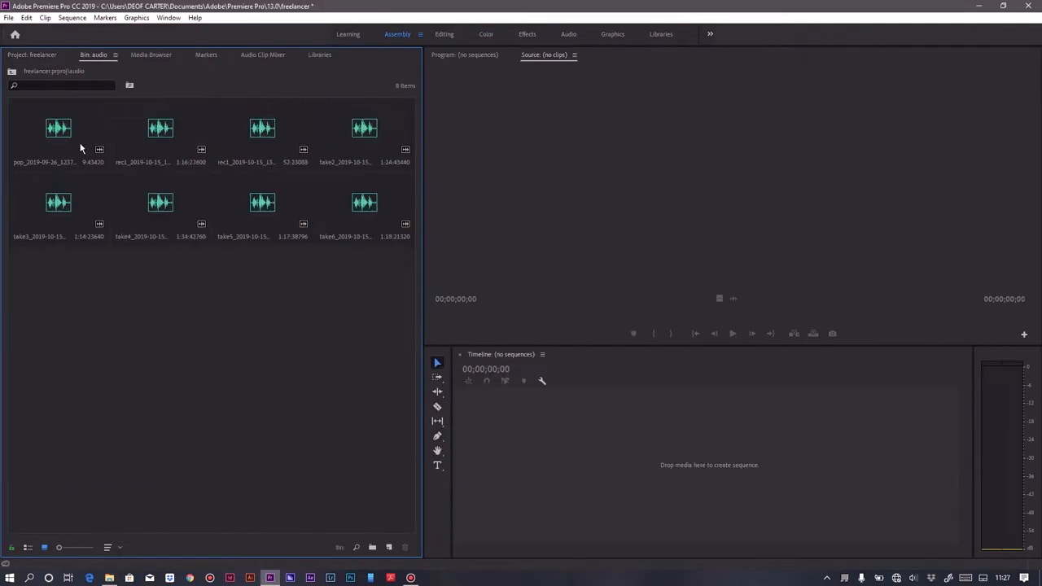
- Preview a voiceover take before placing it with the footage clips on the timeline
{"action": "double_click", "coordinate": [160, 127]}
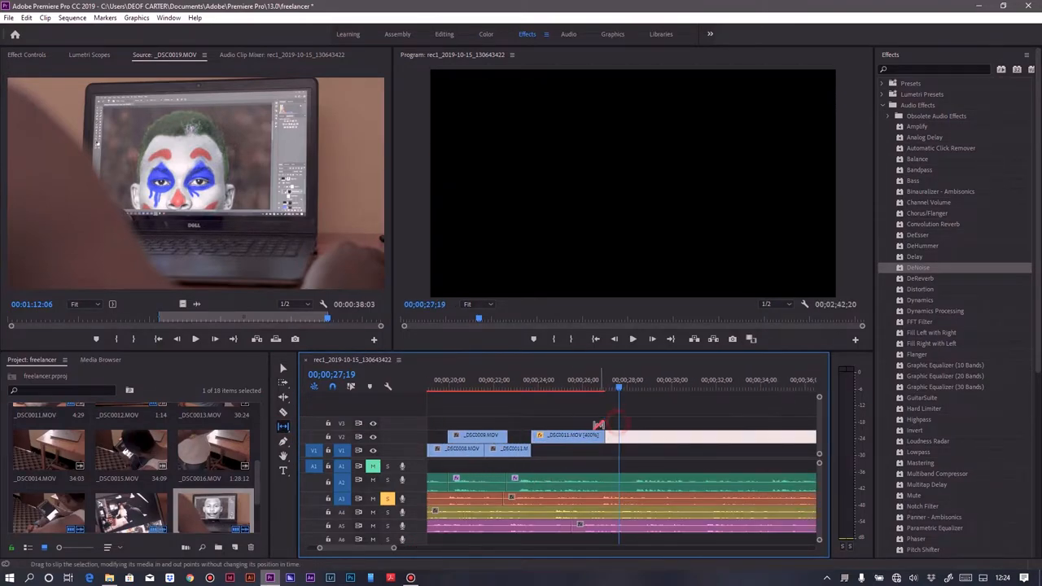
- Add an adjustment layer and reshape the clips' RGB curves in Lumetri Color
{"action": "left_click", "coordinate": [485, 35]}
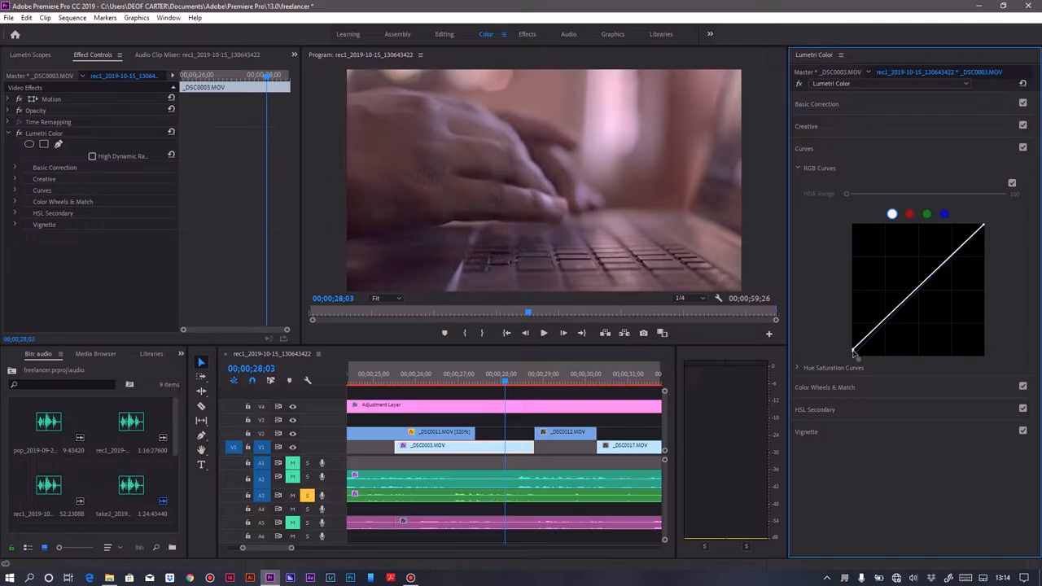
{"action": "left_click", "coordinate": [818, 104]}
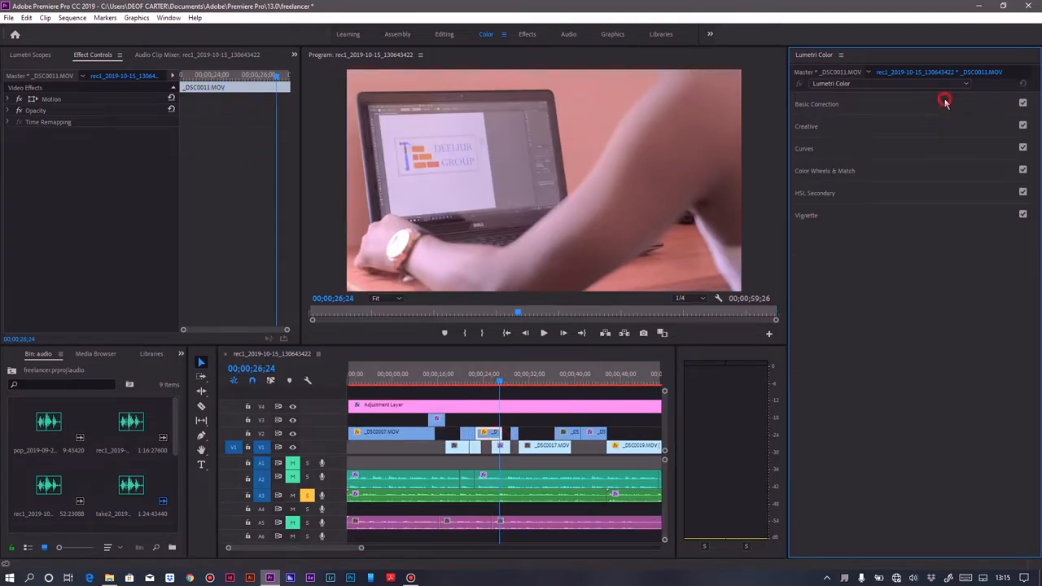
{"action": "left_click", "coordinate": [817, 104]}
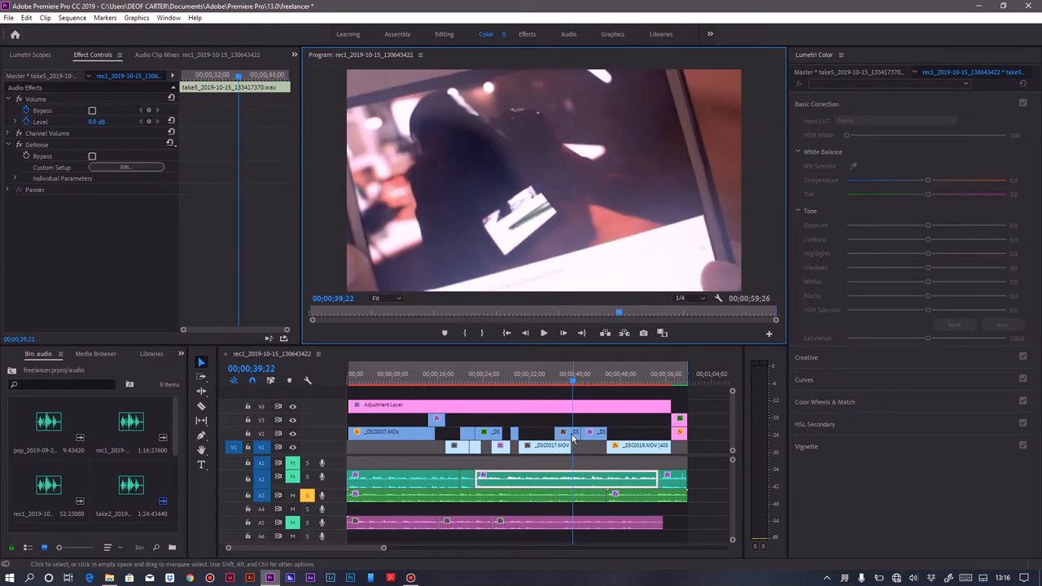
- Denoise the voiceover take and start exporting the sequence as an H.264 file
{"action": "left_click", "coordinate": [8, 16]}
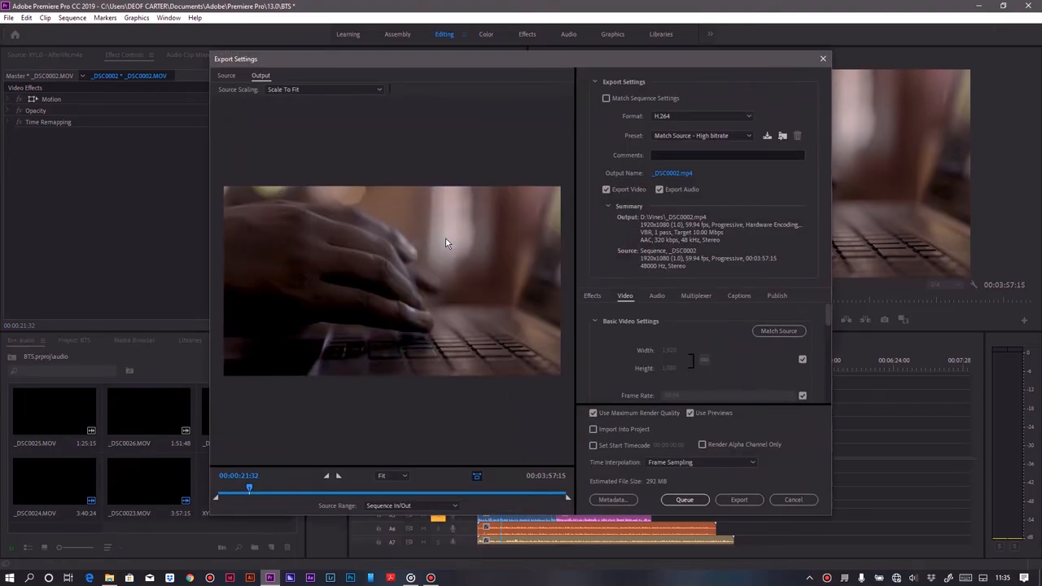
{"action": "left_click", "coordinate": [739, 498]}
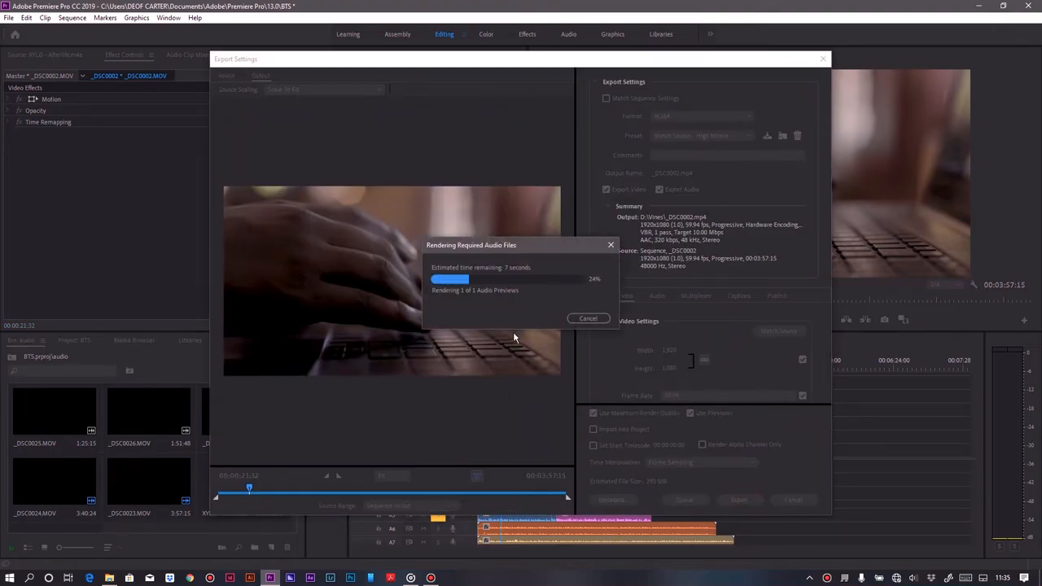